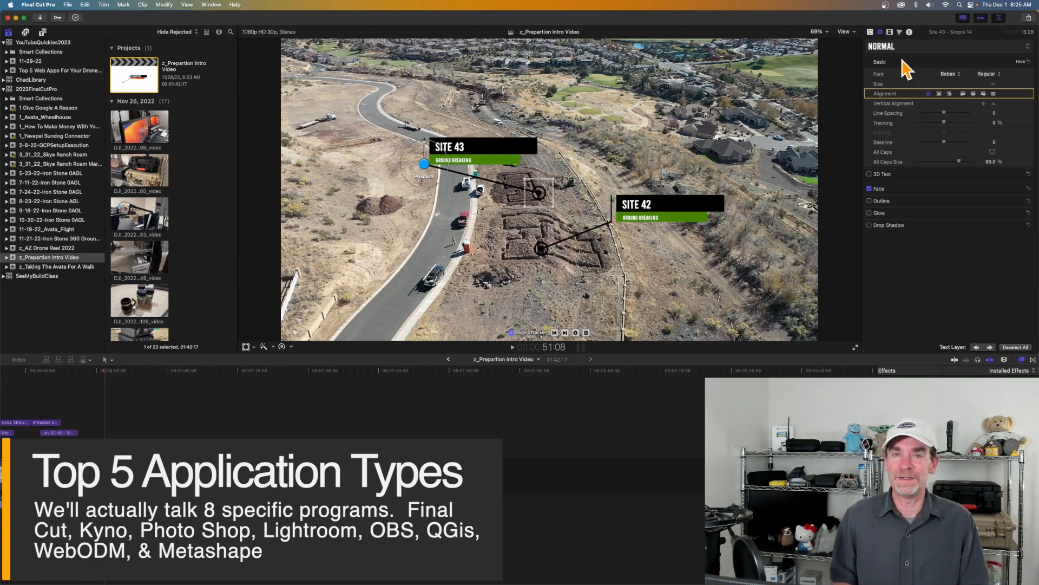
pyautogui.moveTo(799, 7)
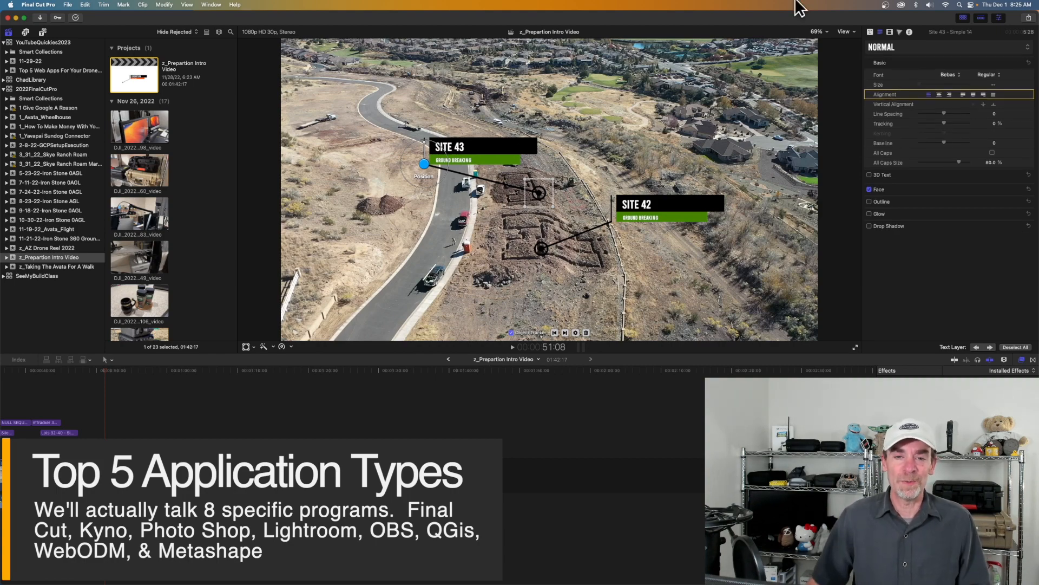
pyautogui.moveTo(431, 30)
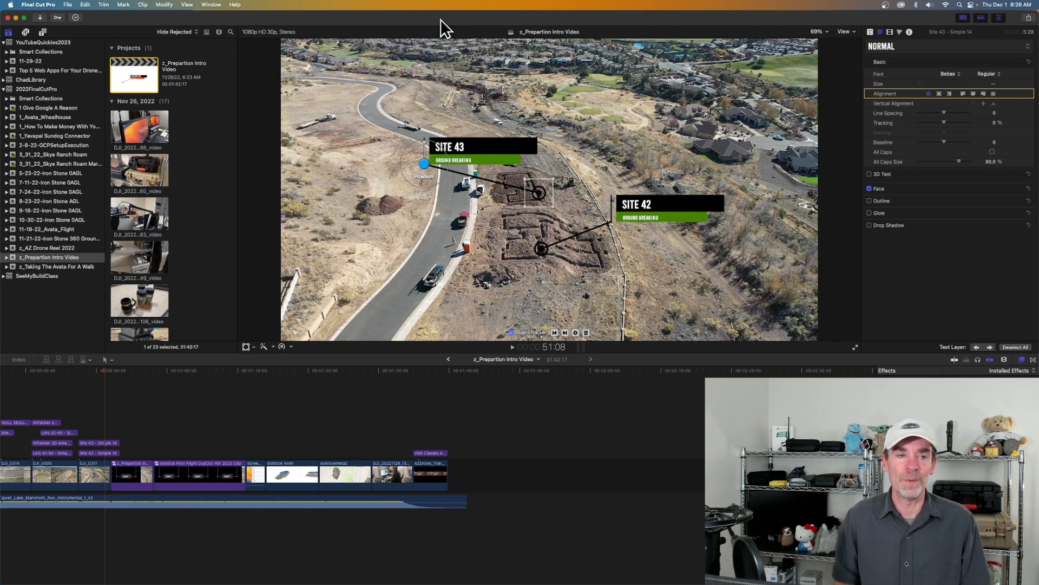
# Reach Screen Time's App Usage in System Settings to see today's per-app times
pyautogui.click(9, 5)
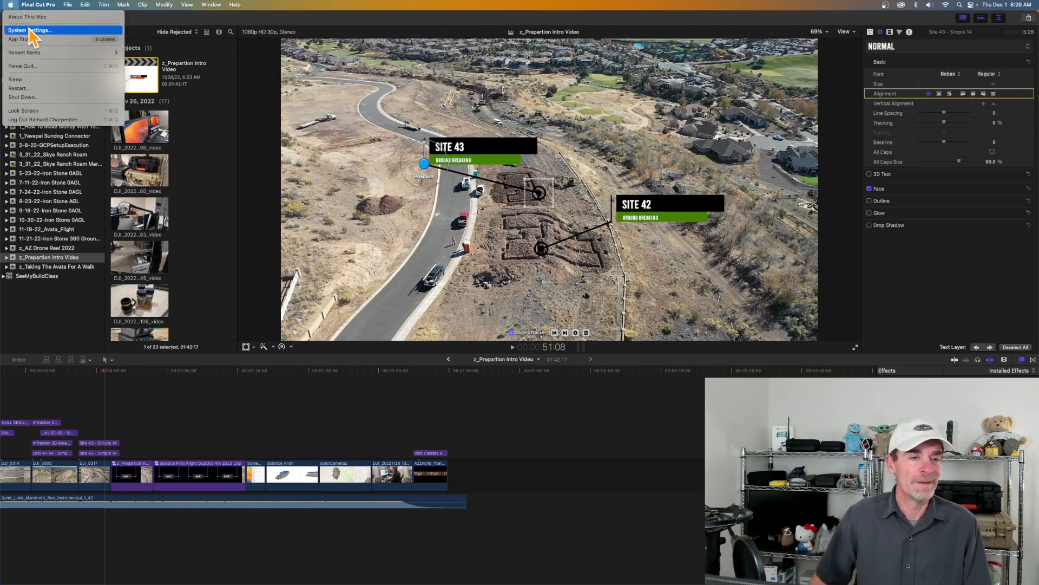
pyautogui.click(37, 31)
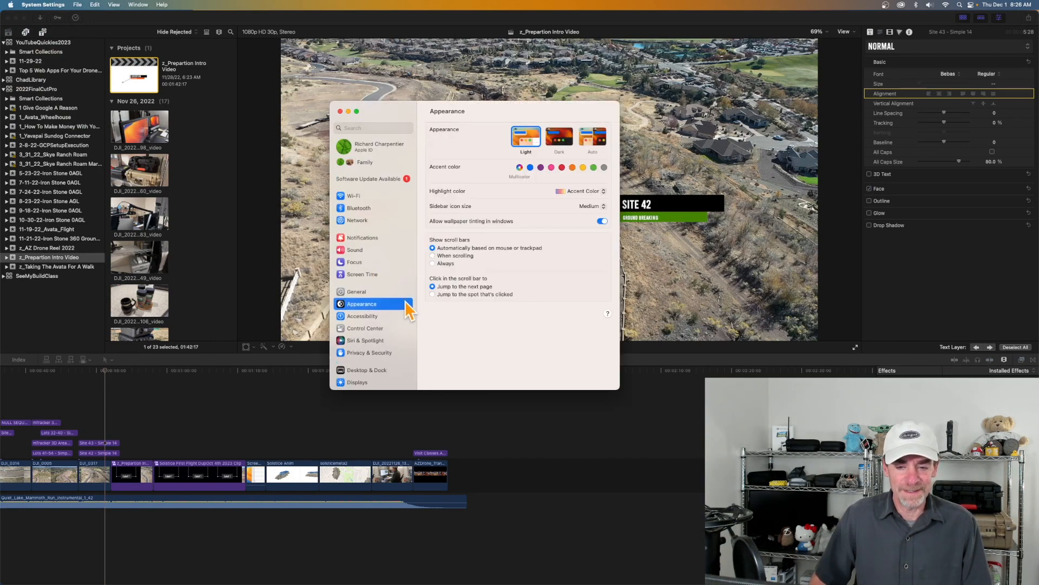
pyautogui.click(362, 274)
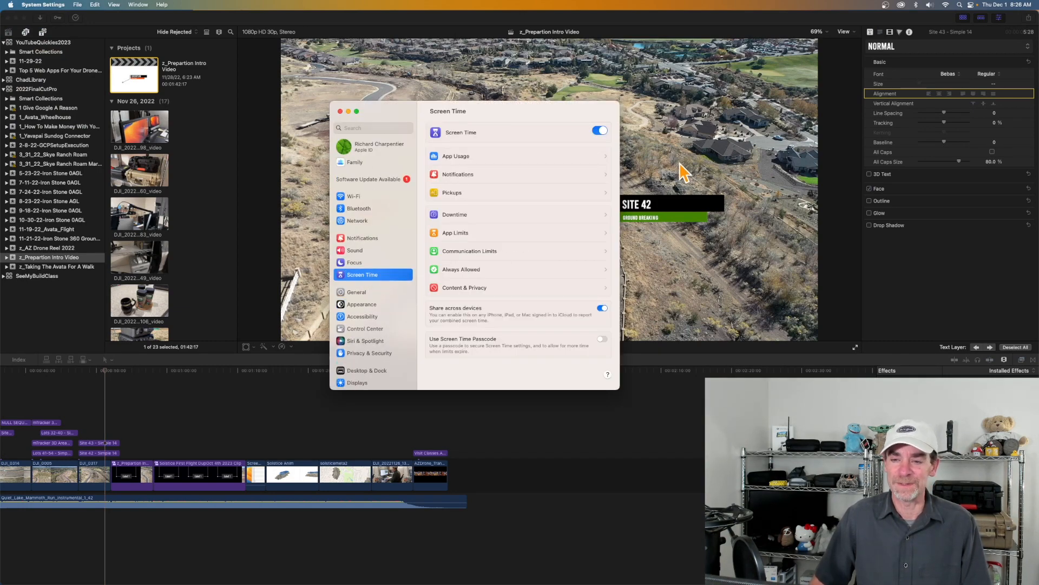
pyautogui.click(452, 156)
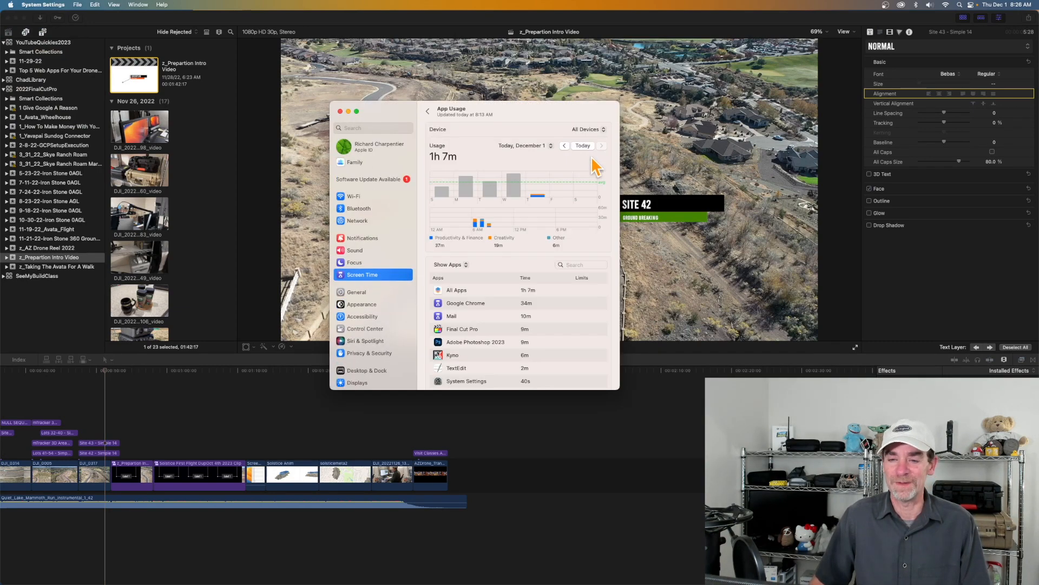
# Narrow the usage figures to the Mac Studio device only
pyautogui.click(589, 130)
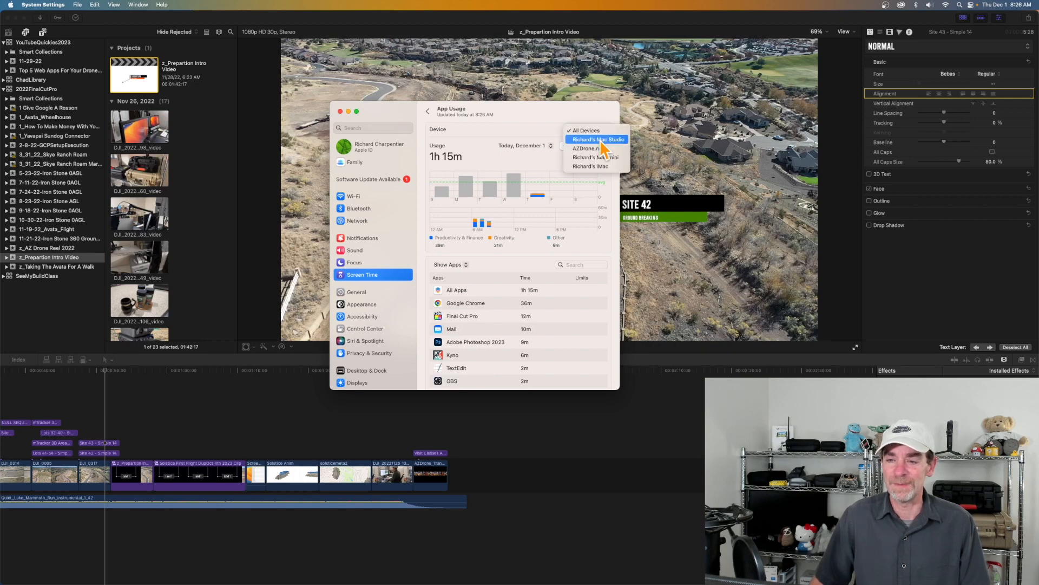
pyautogui.click(597, 139)
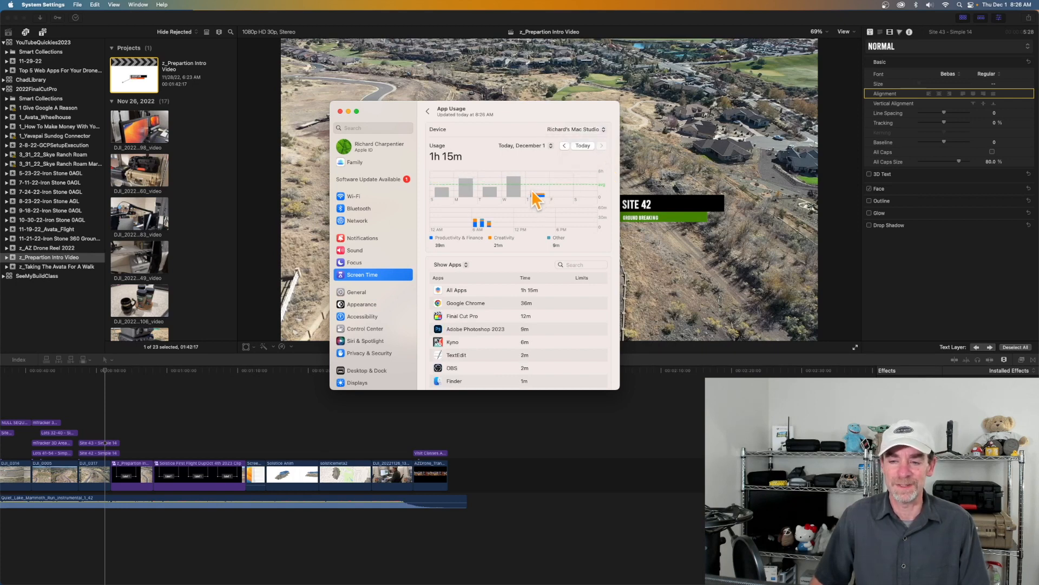
pyautogui.moveTo(576, 213)
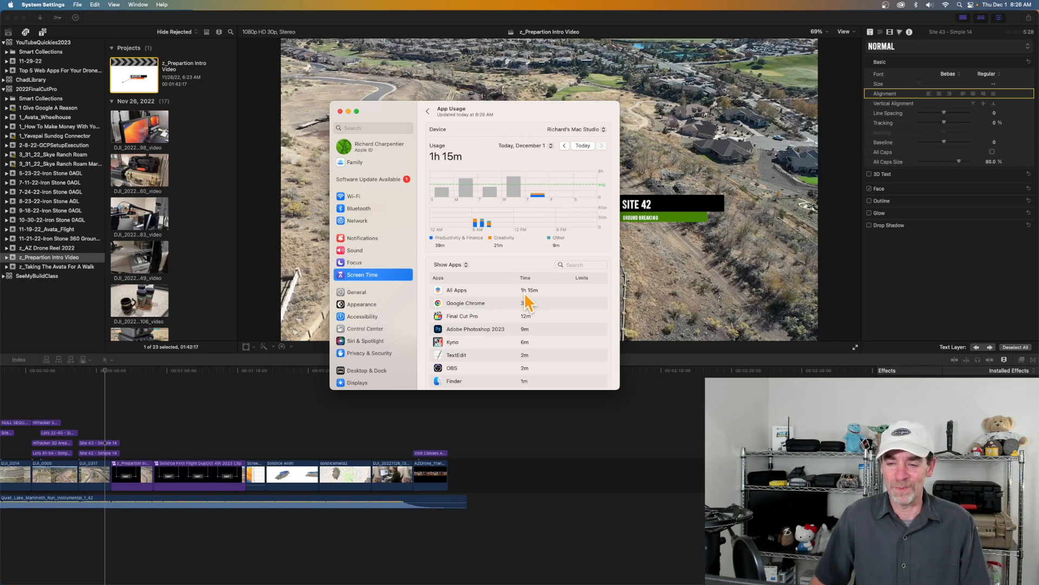
pyautogui.moveTo(473, 303)
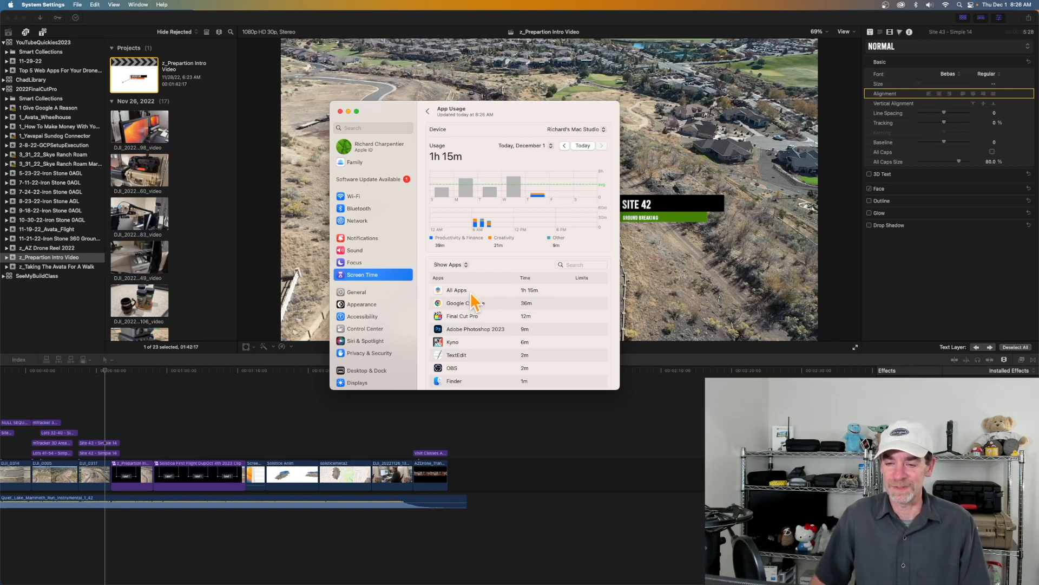
pyautogui.moveTo(552, 299)
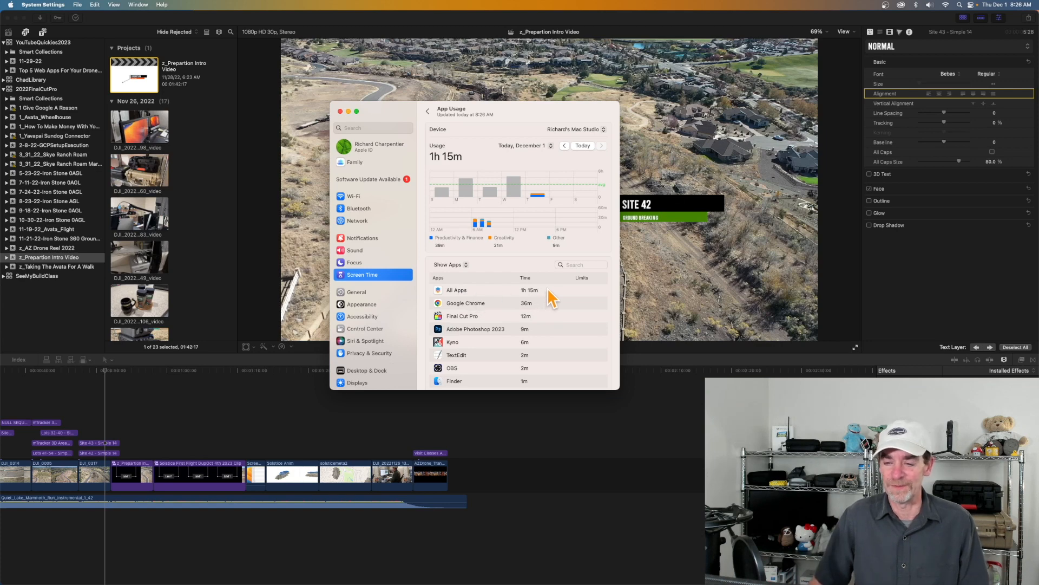
pyautogui.moveTo(538, 316)
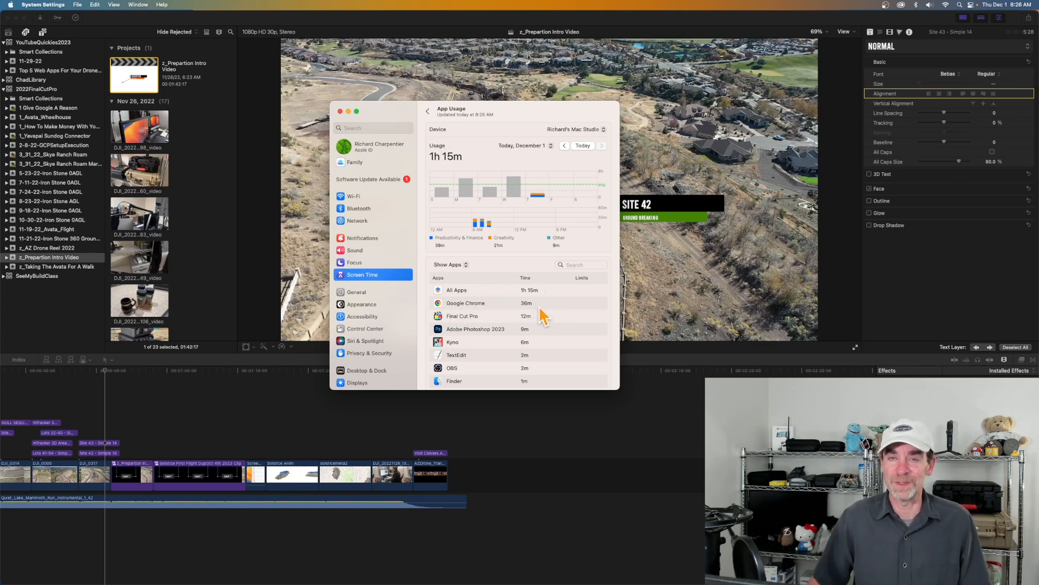
pyautogui.moveTo(481, 325)
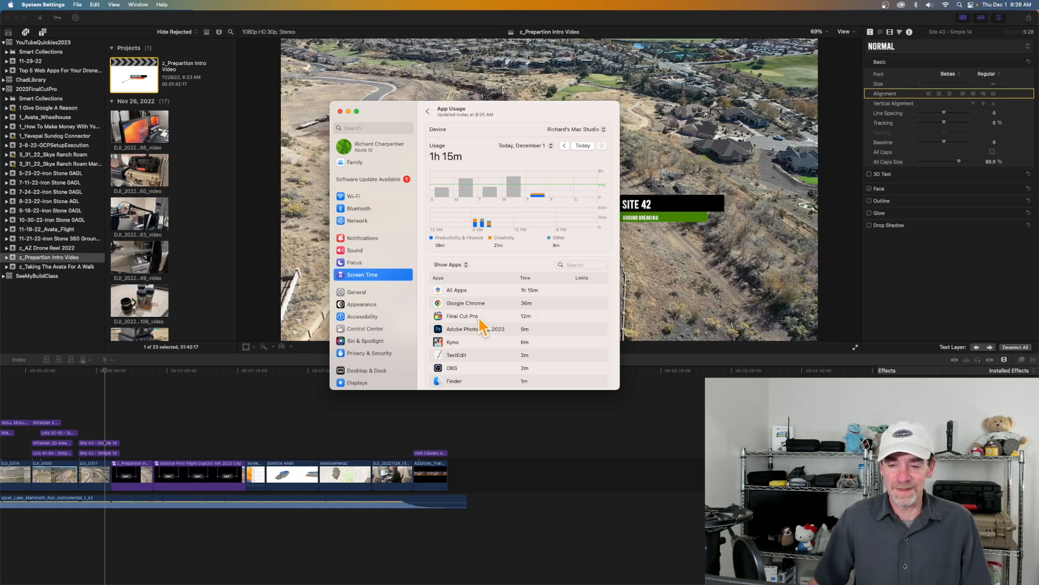
pyautogui.moveTo(505, 341)
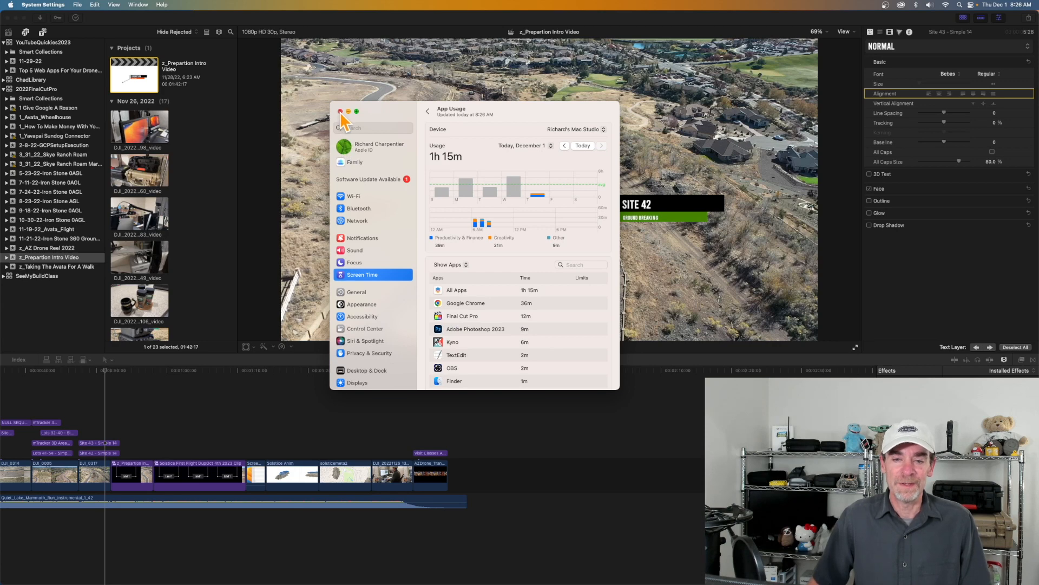
# Close System Settings so the Final Cut Pro intro project is back in front
pyautogui.click(337, 110)
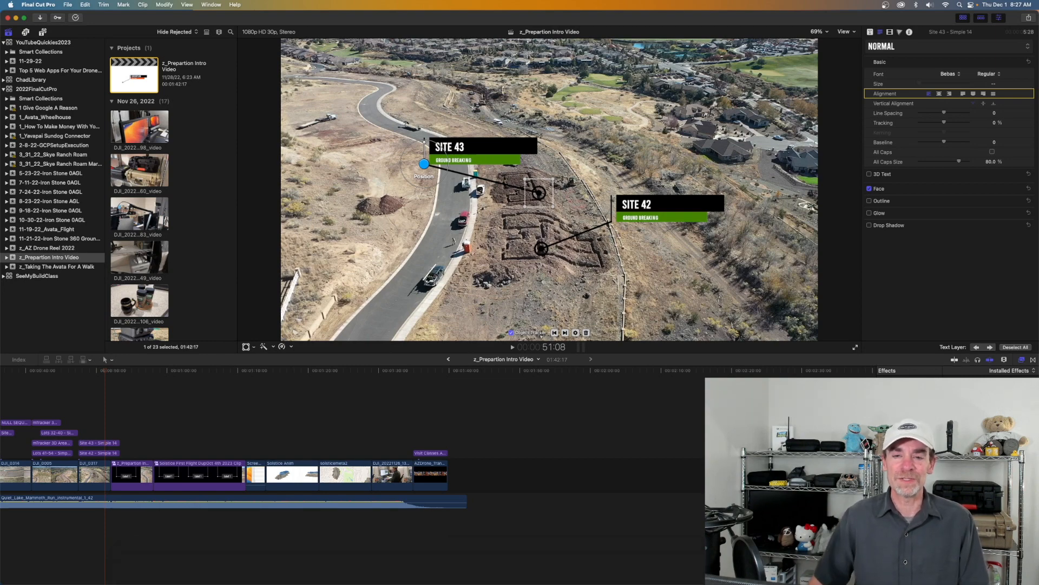
pyautogui.moveTo(667, 401)
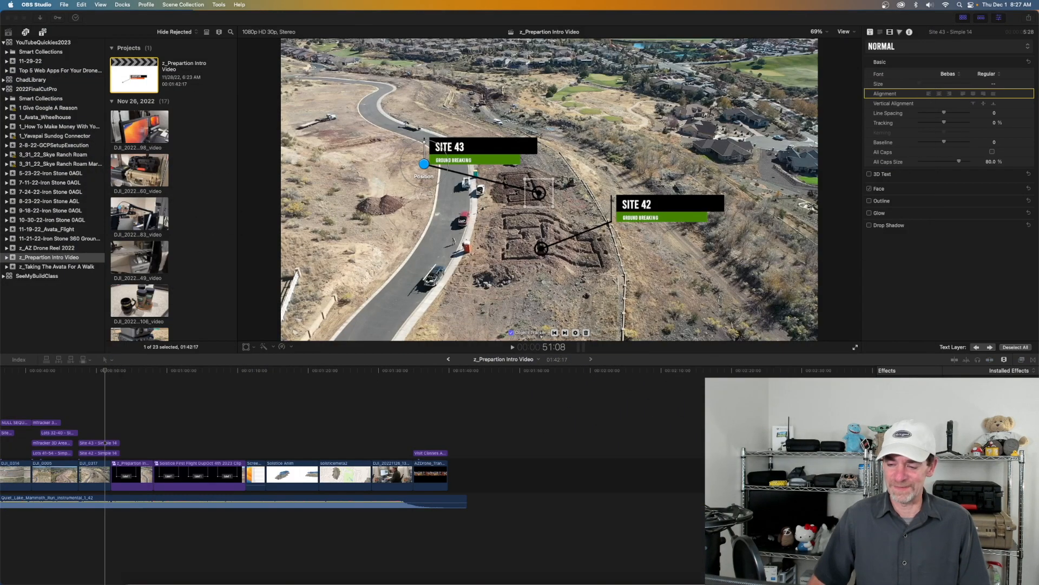
pyautogui.moveTo(672, 469)
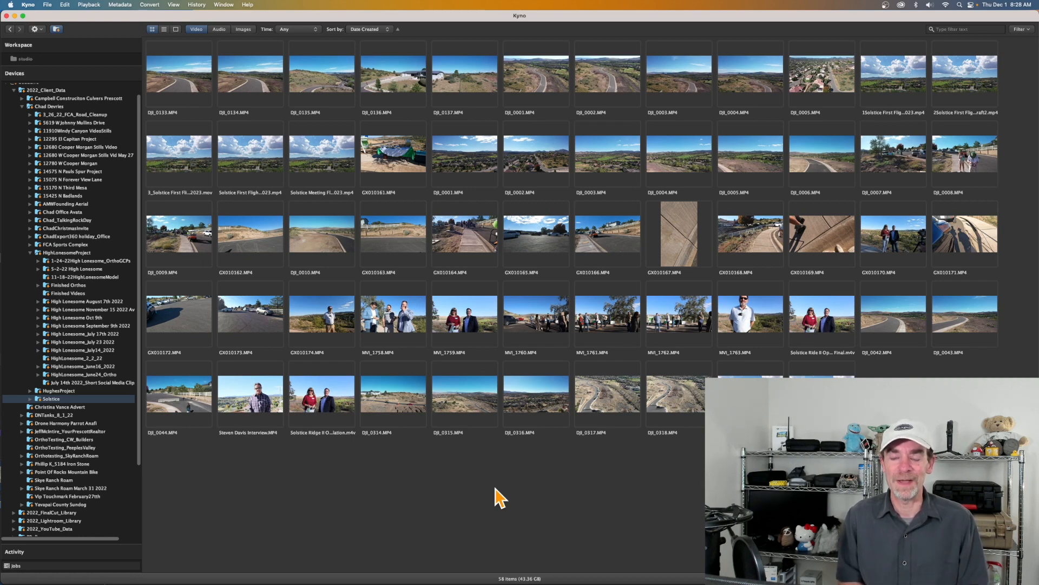
pyautogui.moveTo(37, 101)
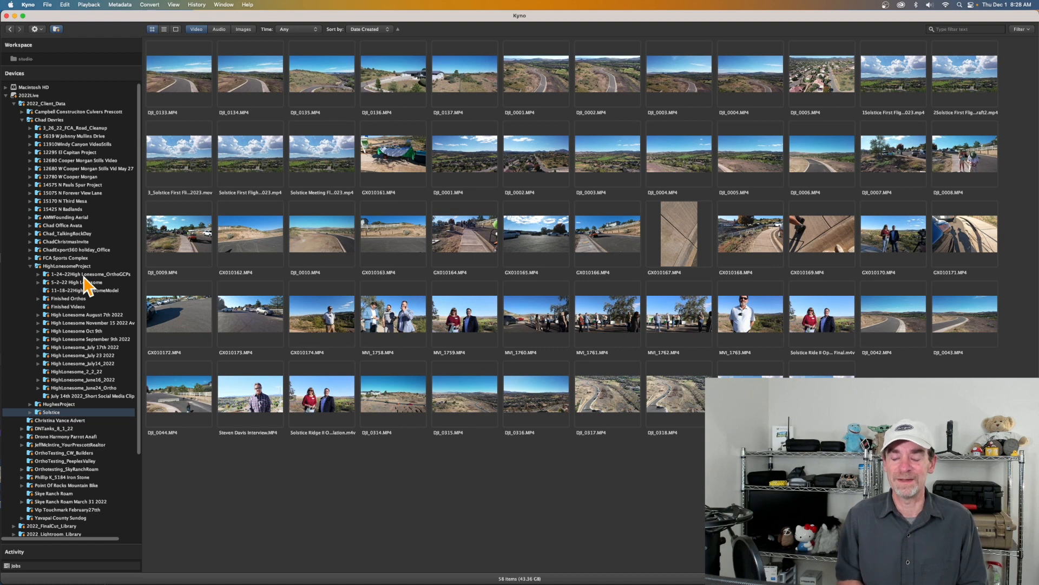
pyautogui.moveTo(159, 198)
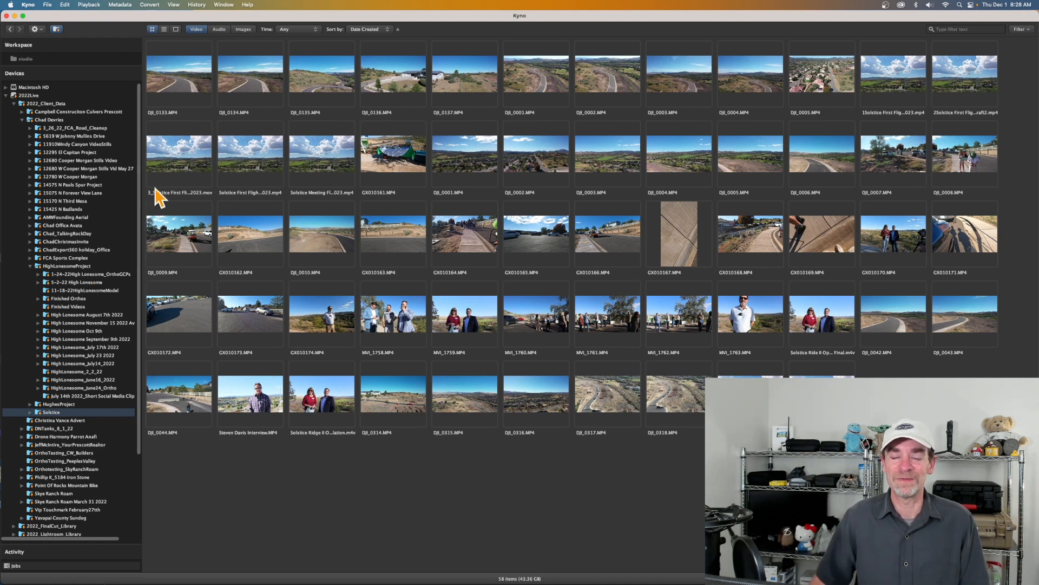
# Bring up the Kyno application menu to reach Quit Kyno
pyautogui.click(28, 4)
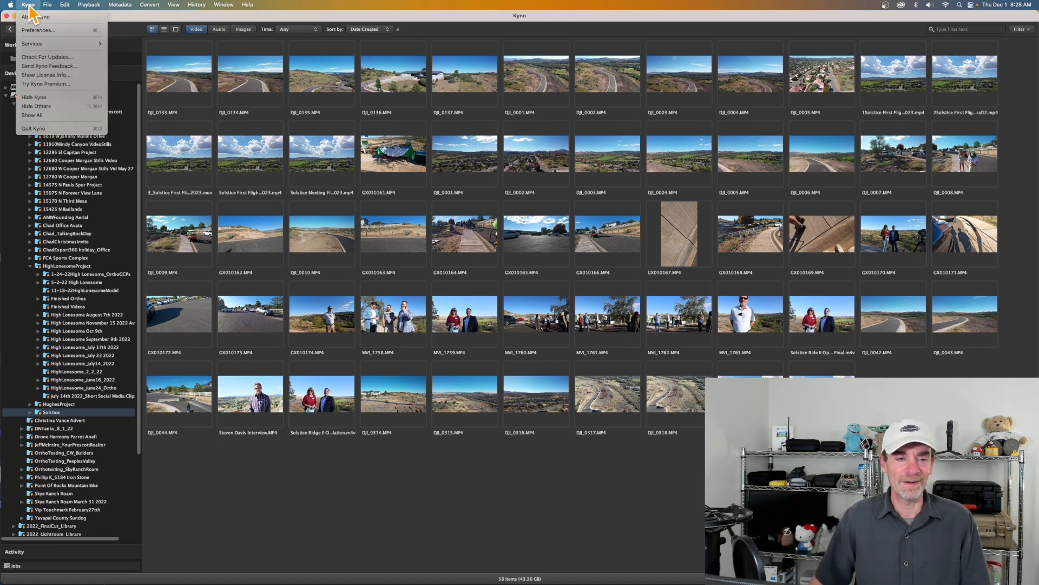
pyautogui.moveTo(56, 129)
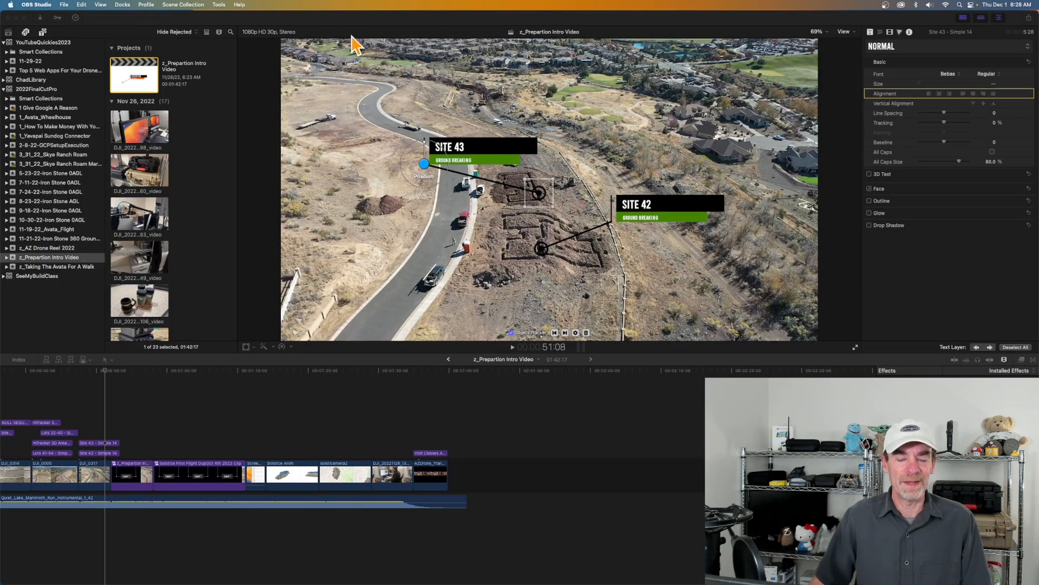
pyautogui.moveTo(348, 30)
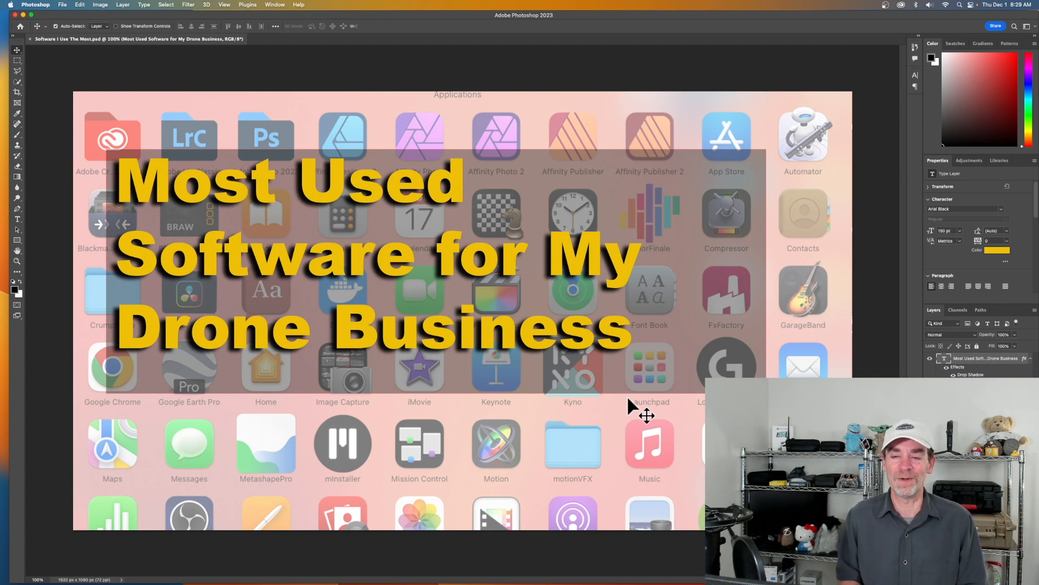
pyautogui.moveTo(382, 568)
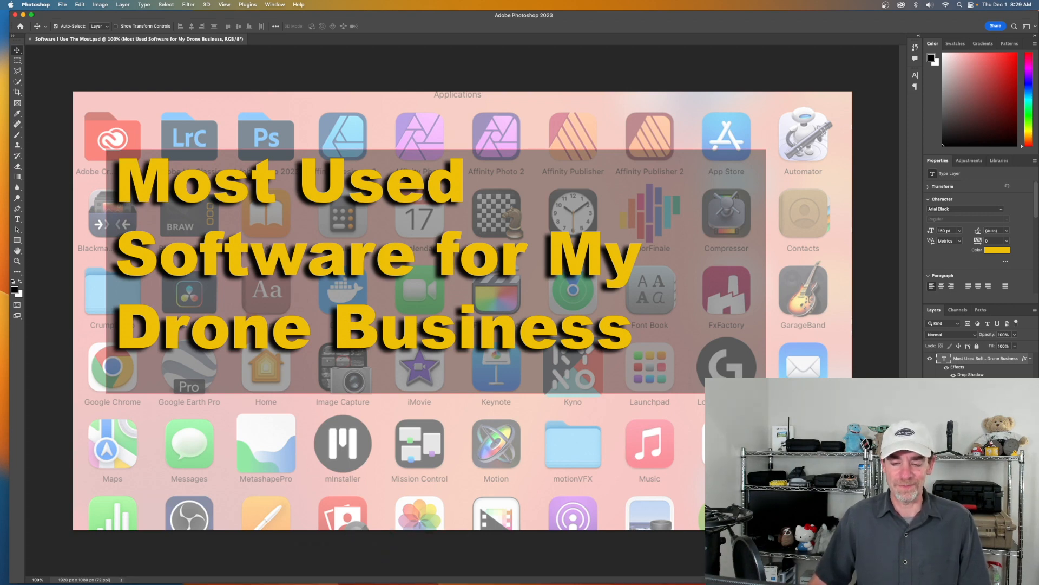
pyautogui.moveTo(381, 575)
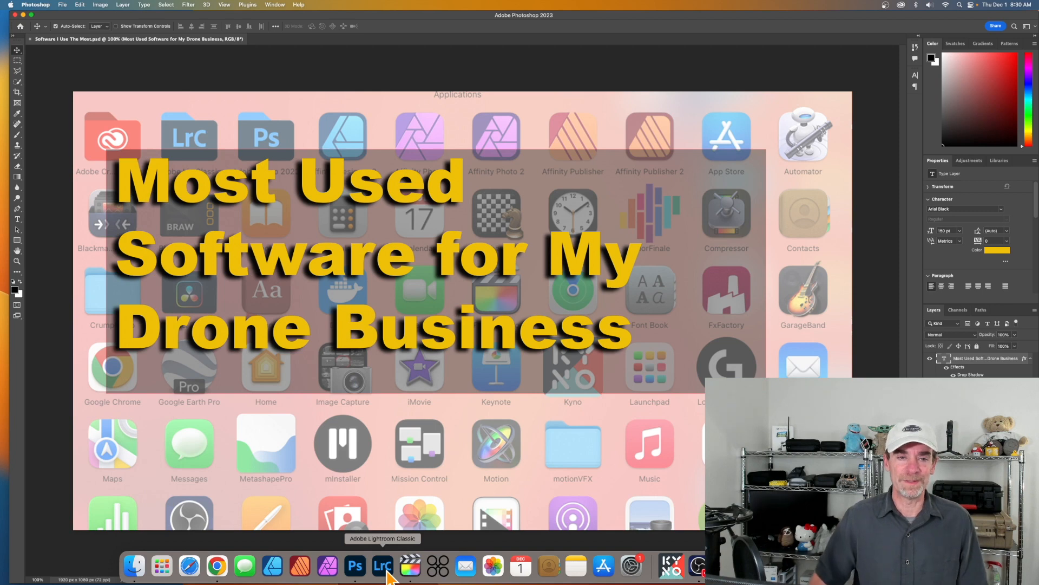
pyautogui.moveTo(53, 58)
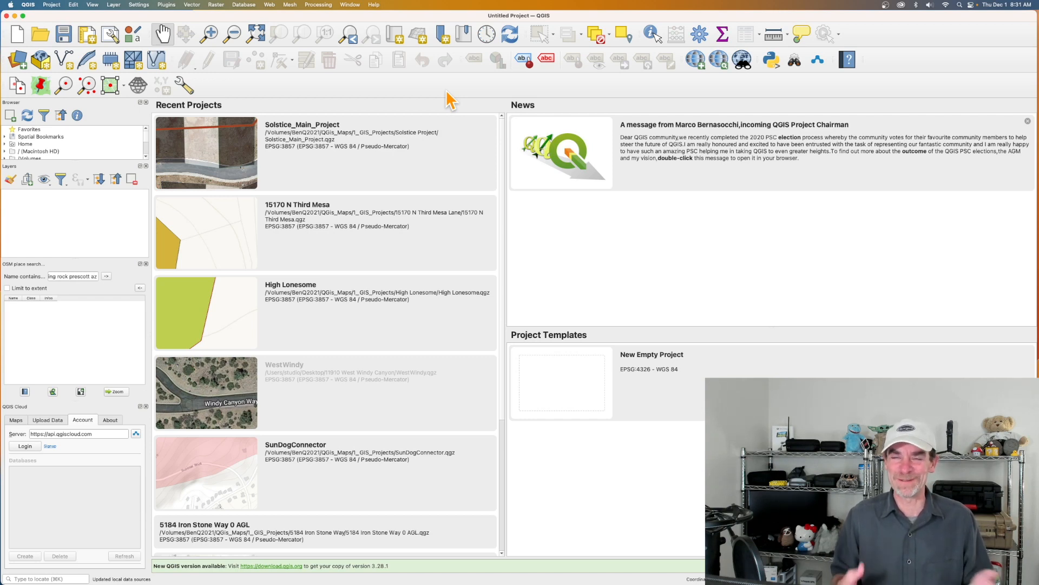
pyautogui.moveTo(383, 96)
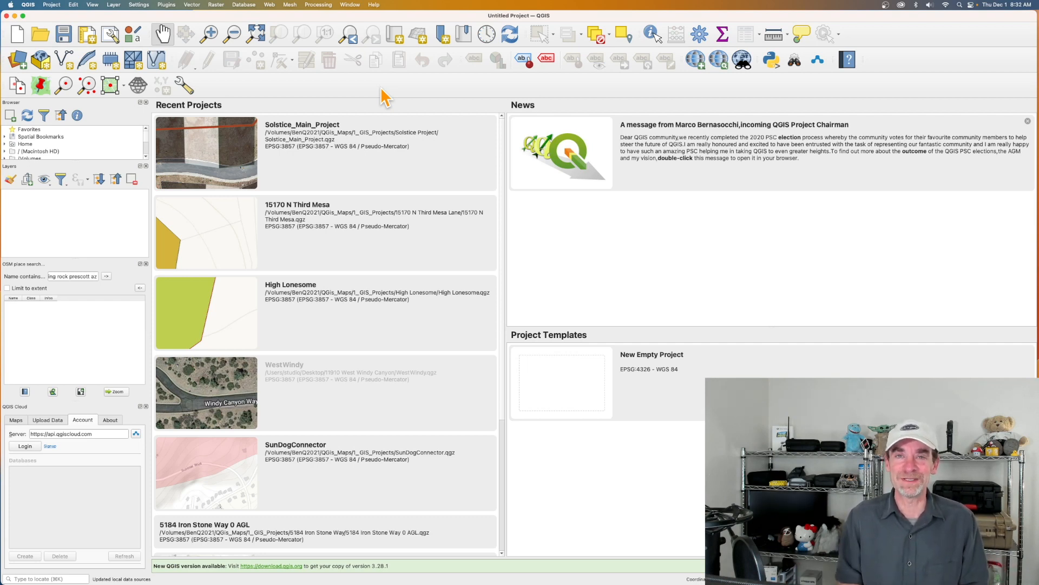
pyautogui.moveTo(241, 193)
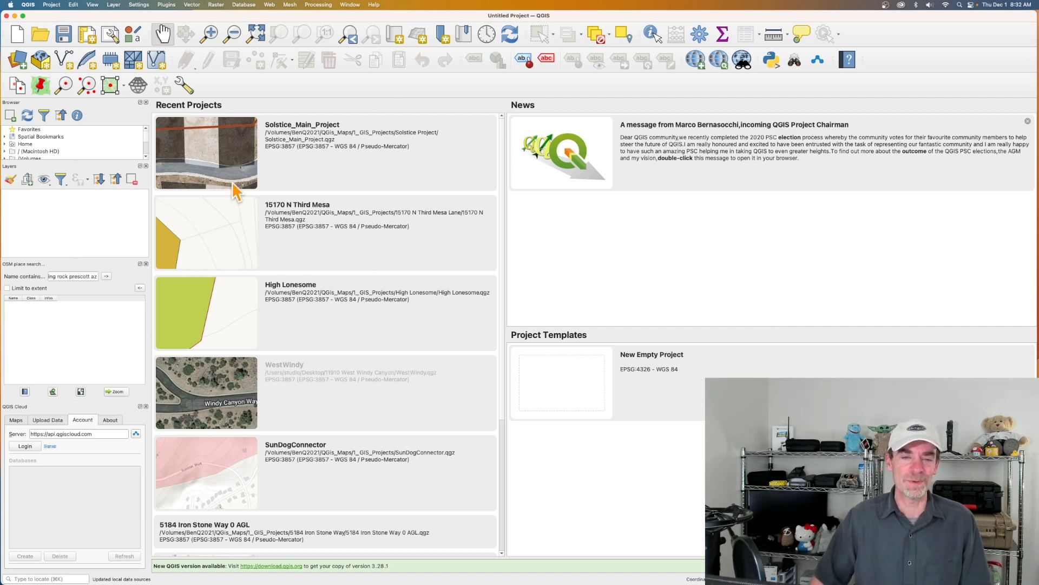
# Load Solstice_Main_Project from Recent Projects, keeping the unavailable layer
pyautogui.click(224, 159)
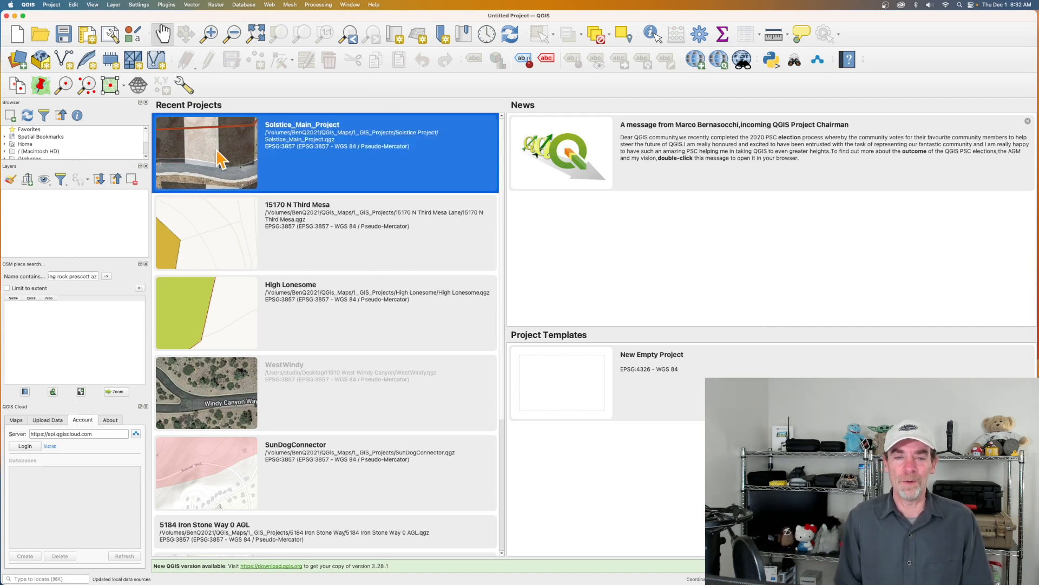
pyautogui.doubleClick(217, 157)
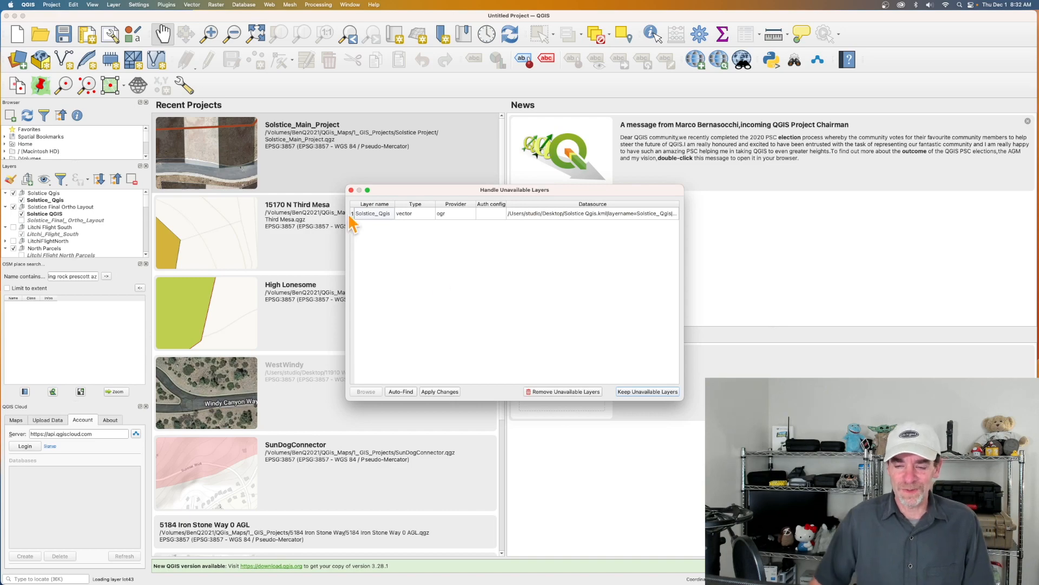
pyautogui.click(647, 392)
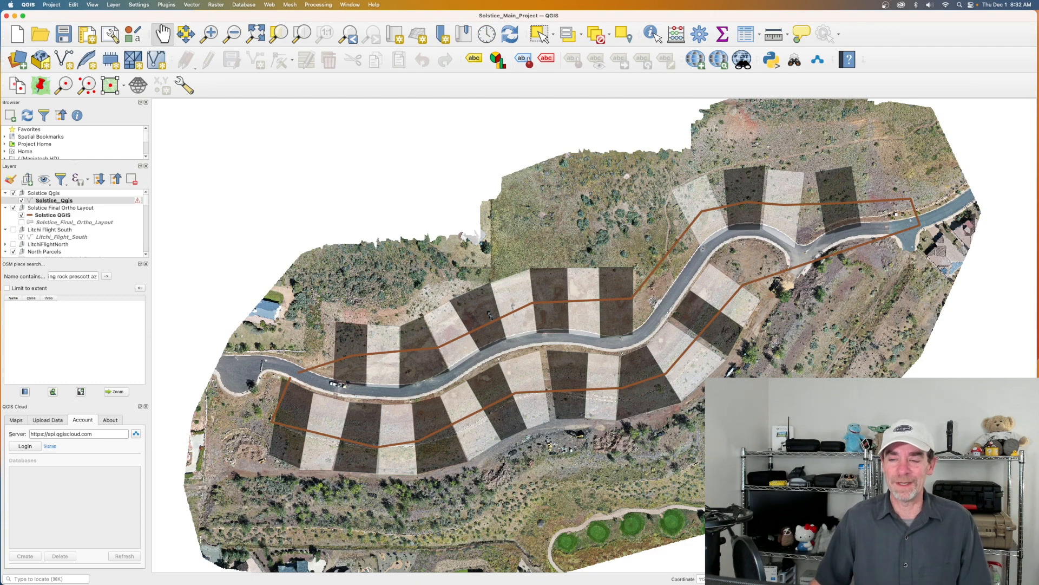
pyautogui.moveTo(673, 481)
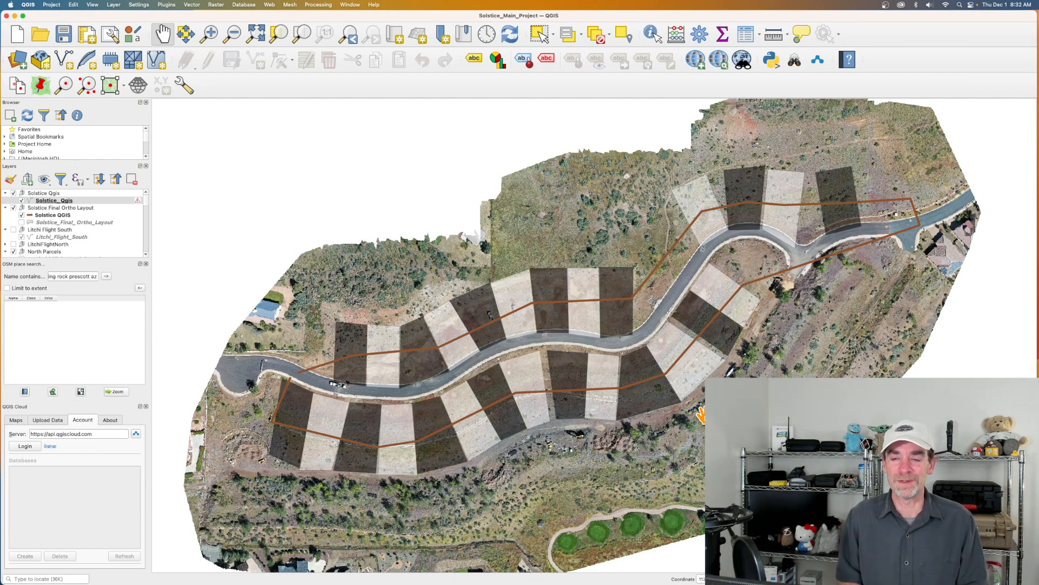
pyautogui.moveTo(449, 445)
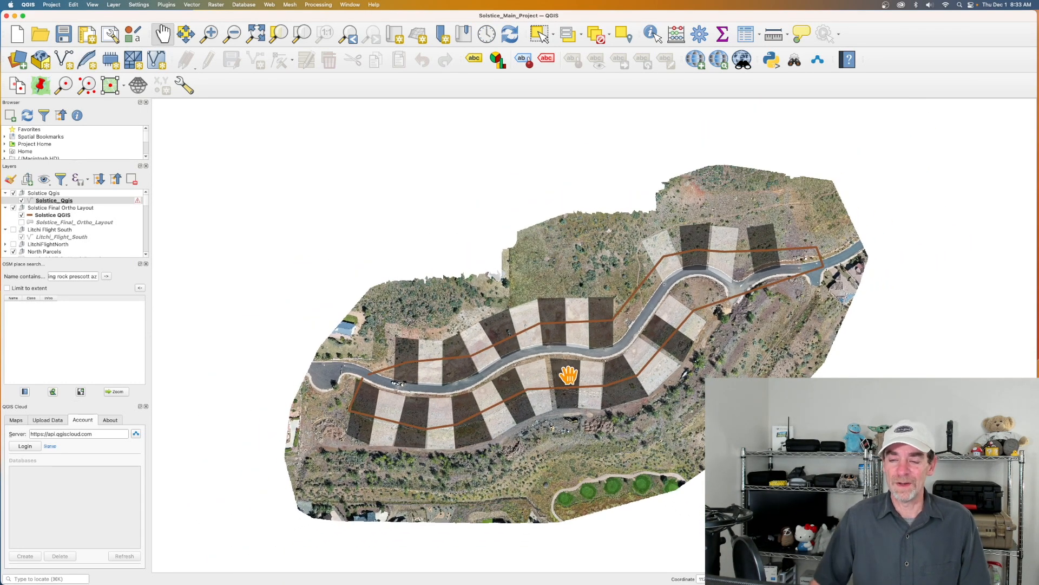
pyautogui.moveTo(568, 374); pyautogui.dragTo(567, 335)
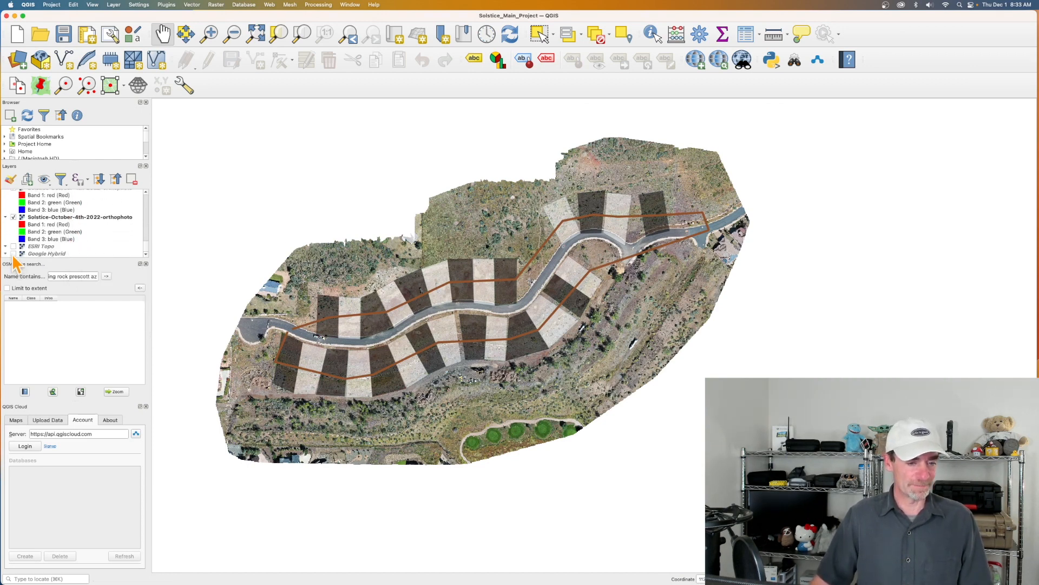
# Toggle the ESRI Topo layer so the Google Hybrid satellite basemap shows beneath the orthophoto
pyautogui.click(13, 246)
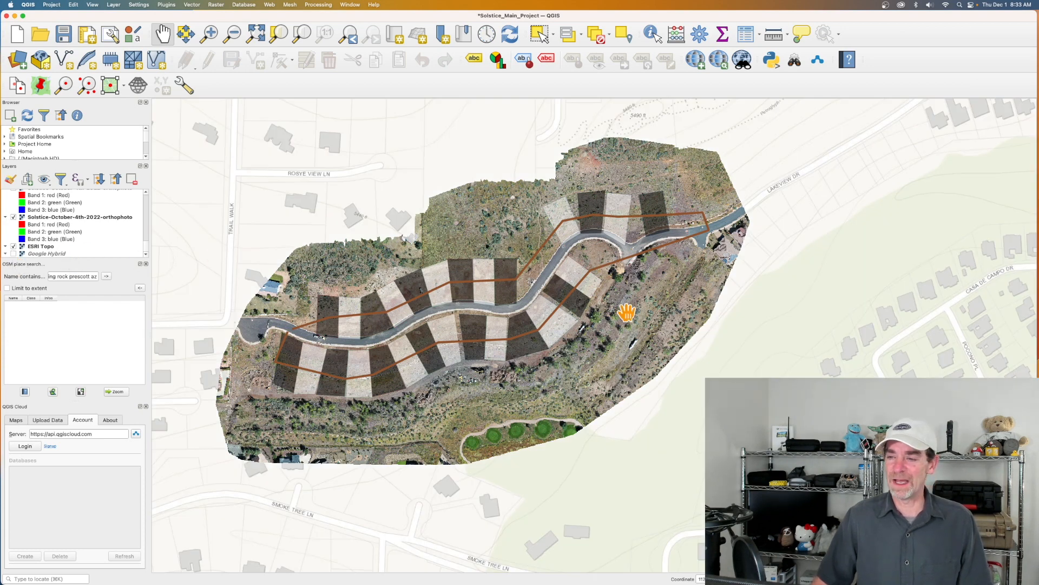
pyautogui.moveTo(601, 364)
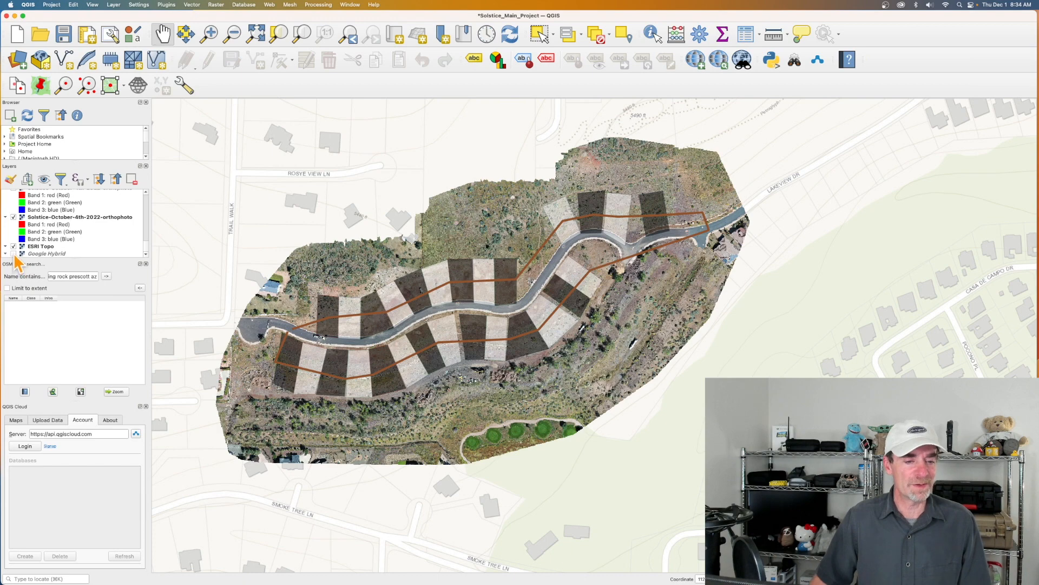
pyautogui.click(13, 246)
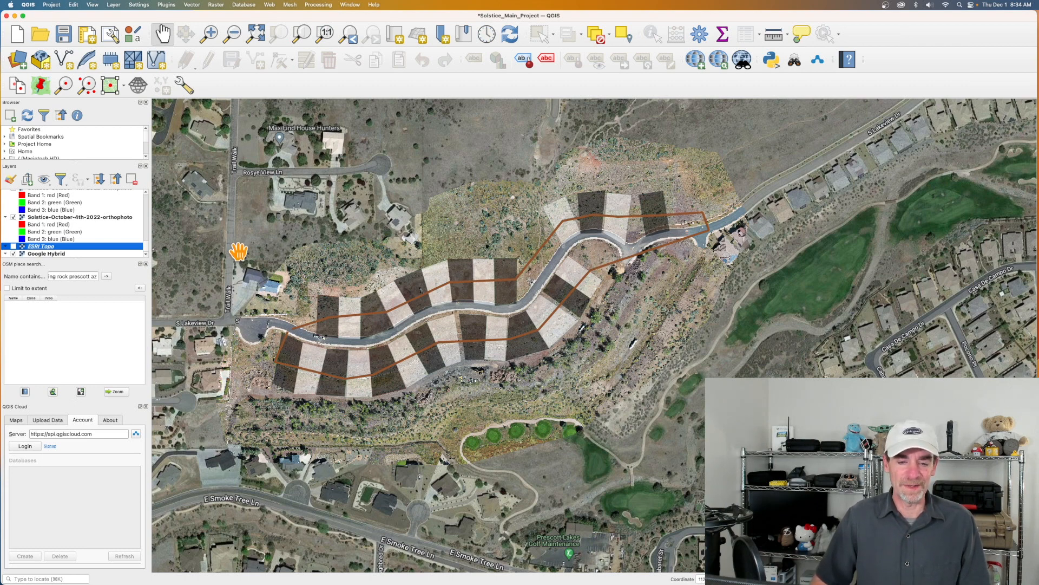
pyautogui.moveTo(99, 268)
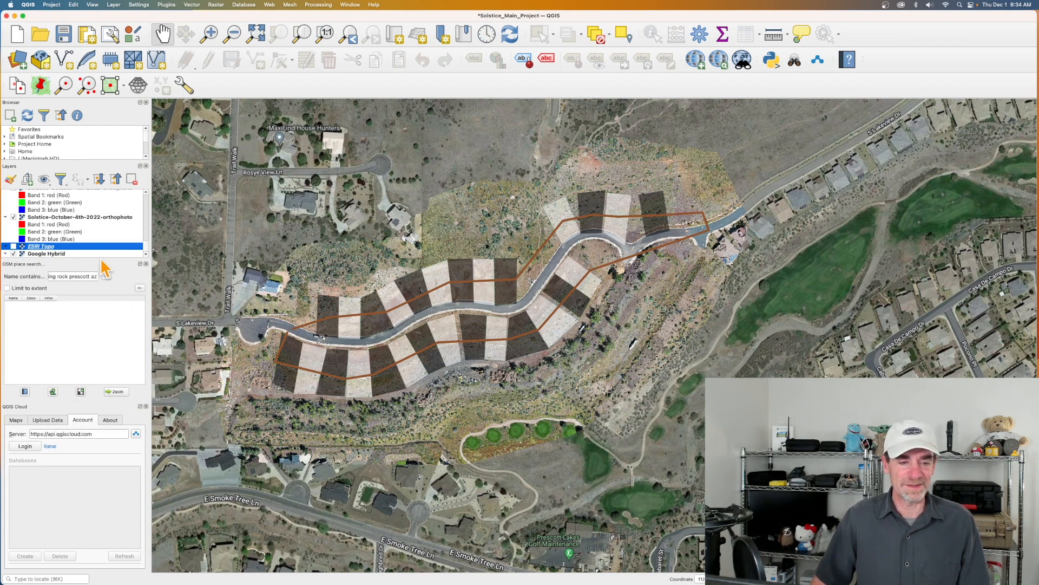
pyautogui.moveTo(600, 327)
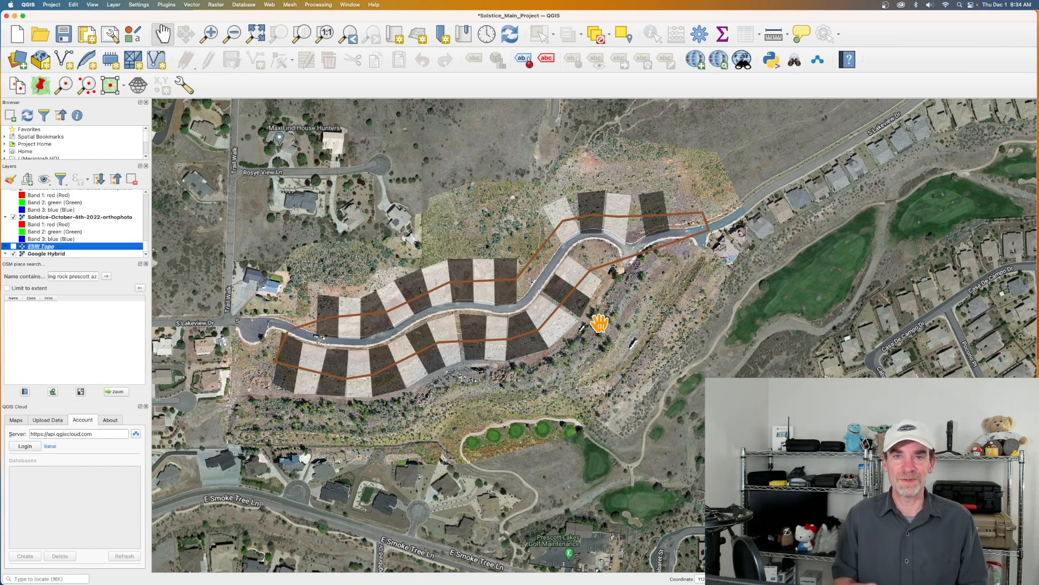
pyautogui.moveTo(605, 330)
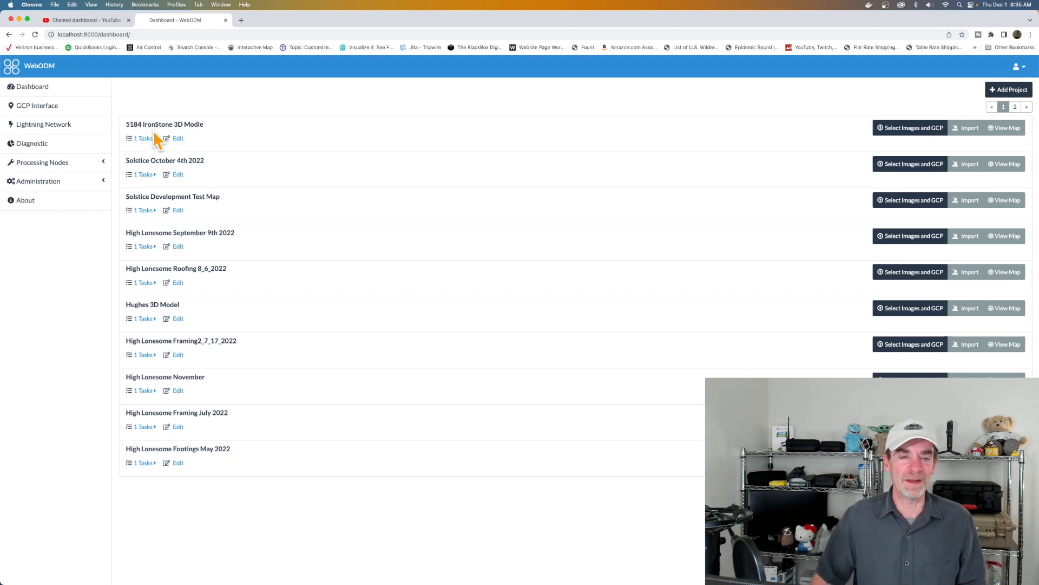
pyautogui.click(143, 139)
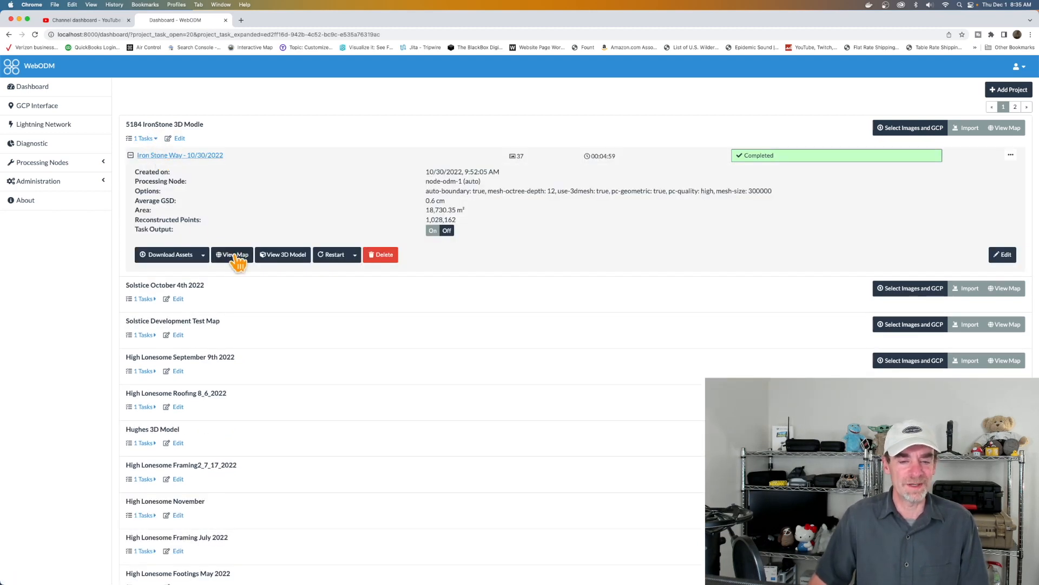
pyautogui.click(232, 255)
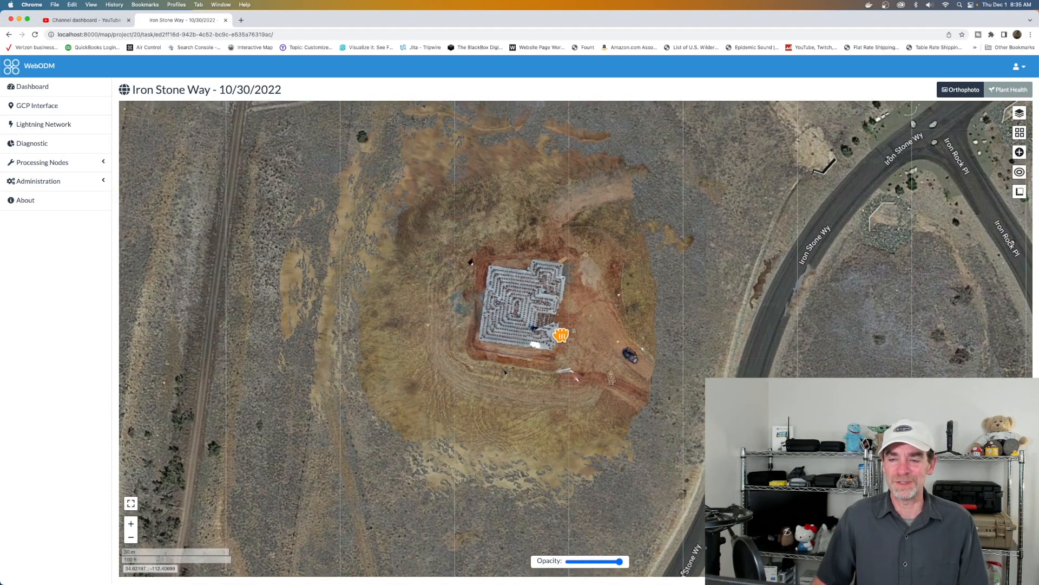
pyautogui.moveTo(560, 335); pyautogui.dragTo(294, 163)
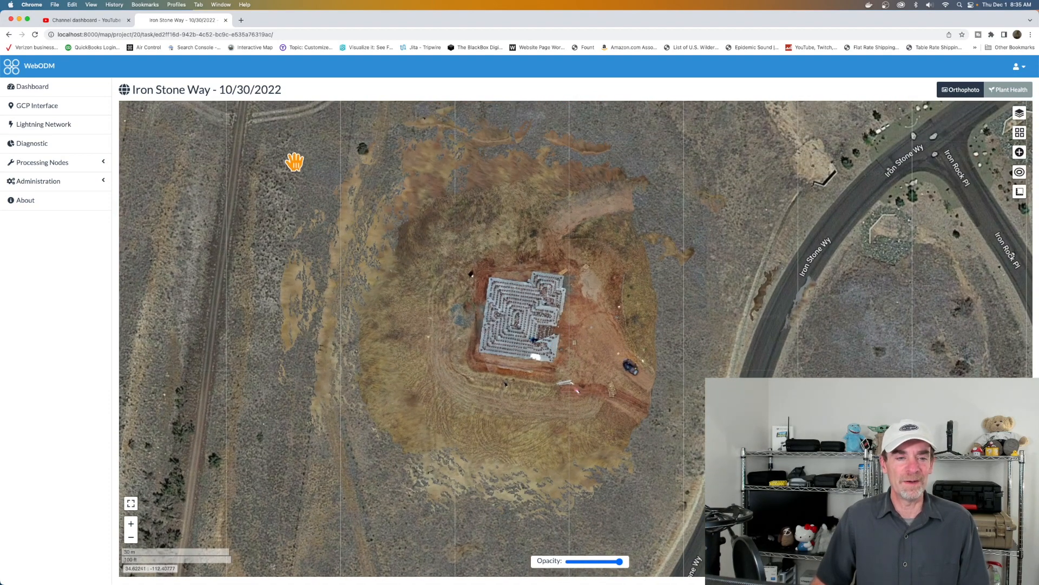
pyautogui.click(27, 86)
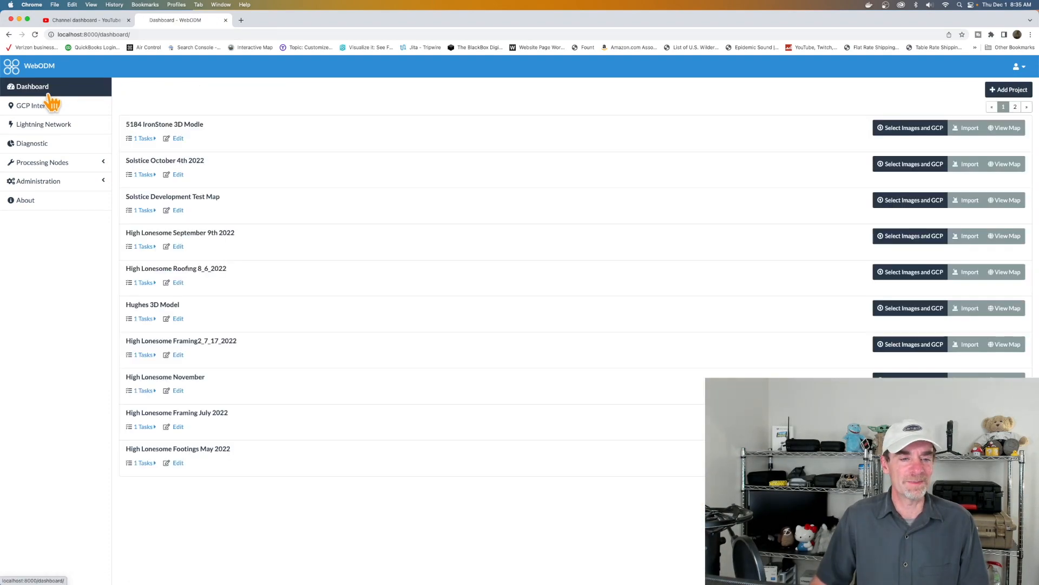
# View the Solstice October 4th 2022 task's 3D model and orbit the hillside road
pyautogui.click(144, 174)
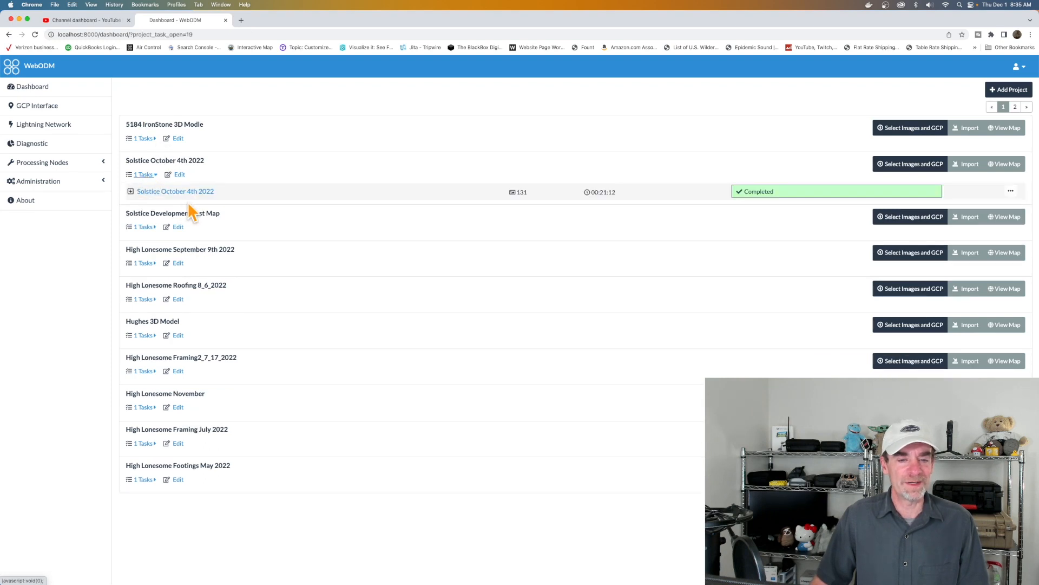
pyautogui.click(175, 190)
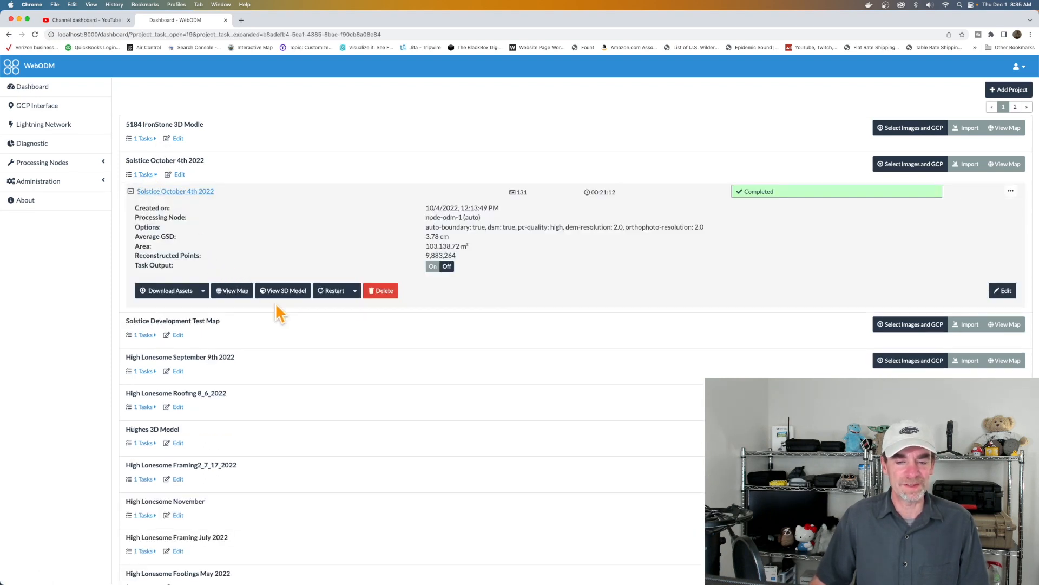
pyautogui.click(283, 290)
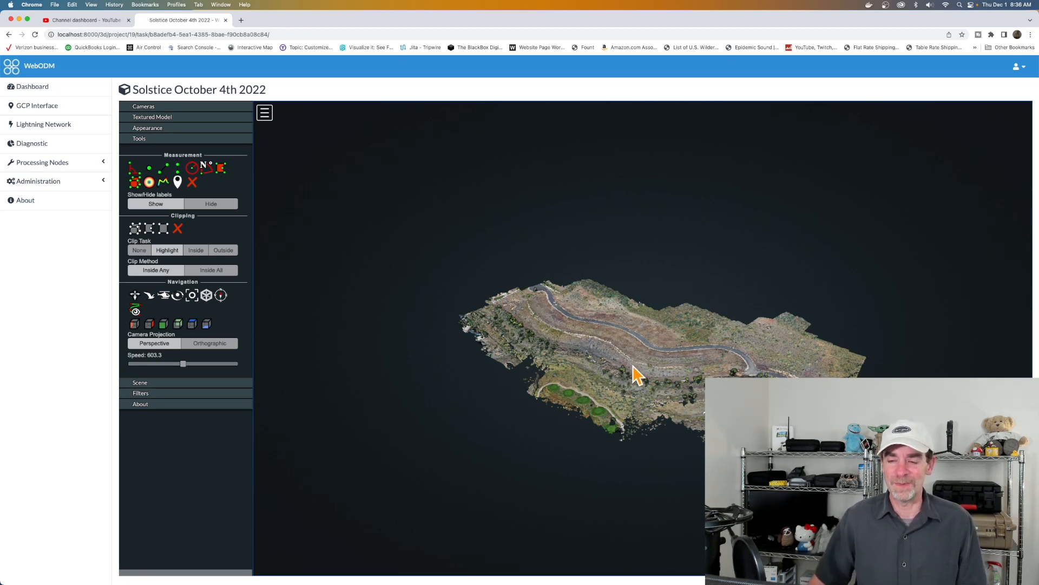
pyautogui.moveTo(636, 374); pyautogui.dragTo(587, 377)
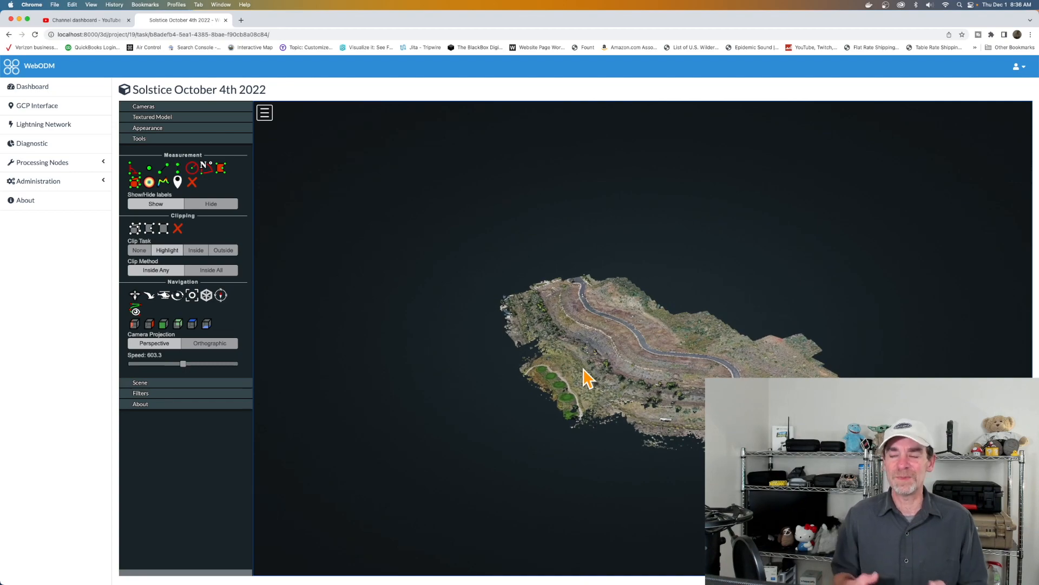
pyautogui.moveTo(587, 374); pyautogui.dragTo(643, 384)
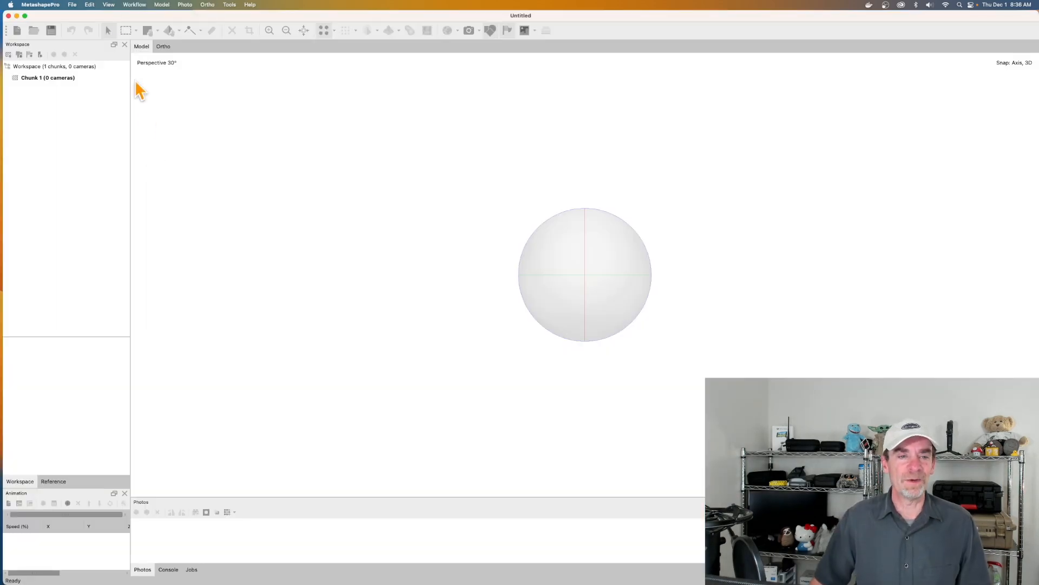
# Load the recent Solstice_11_12_22.psx project and turn its textured terrain model
pyautogui.click(69, 4)
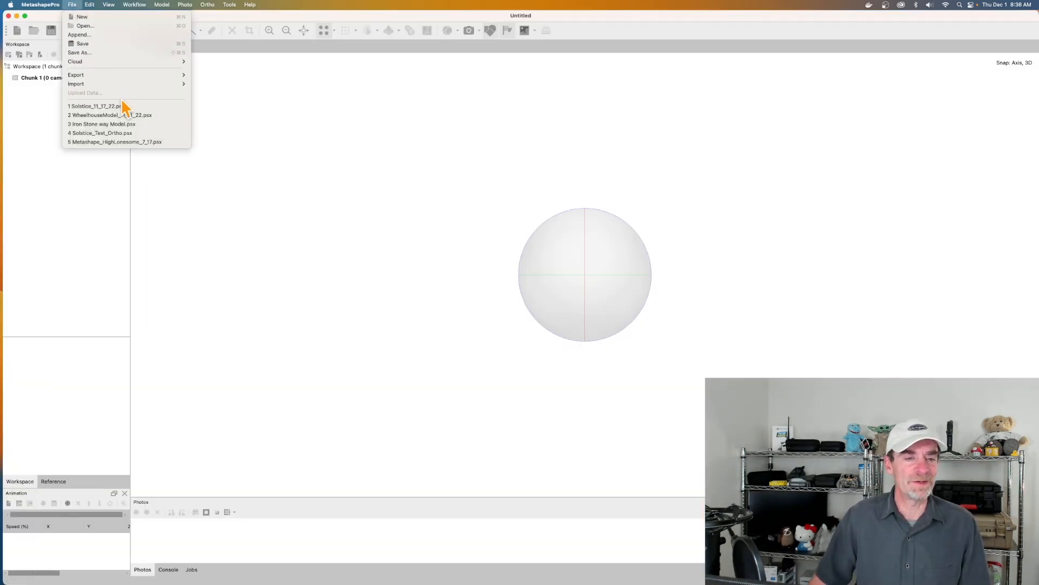
pyautogui.click(101, 106)
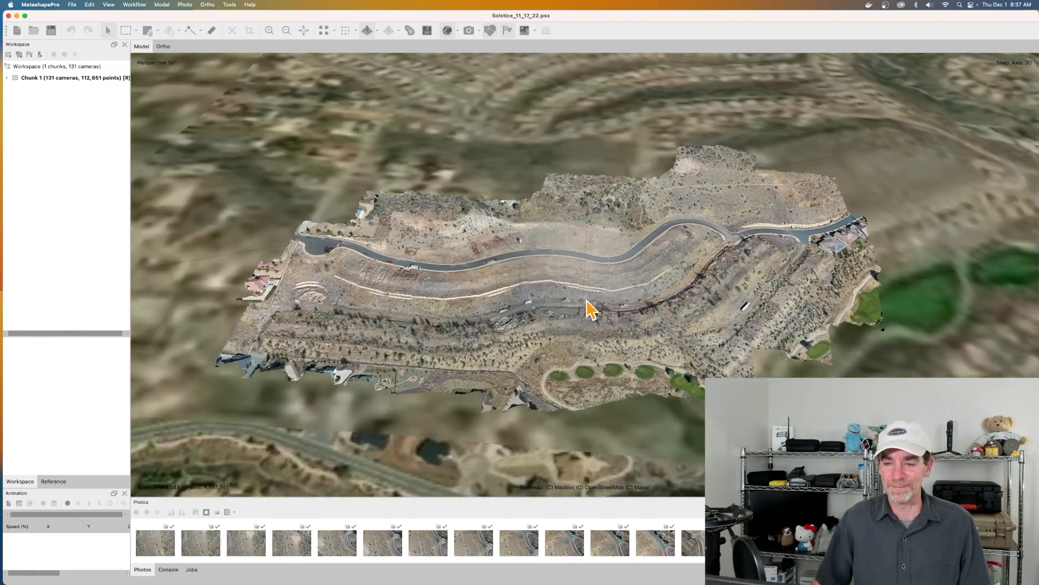
pyautogui.moveTo(590, 308); pyautogui.dragTo(594, 315)
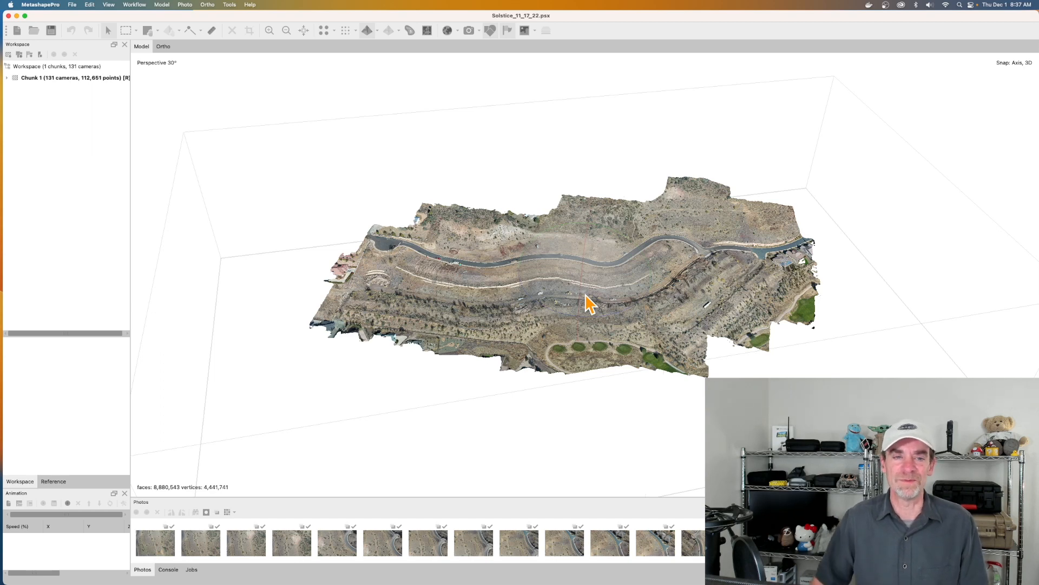
# Quit Metashape Pro from its application menu
pyautogui.click(47, 4)
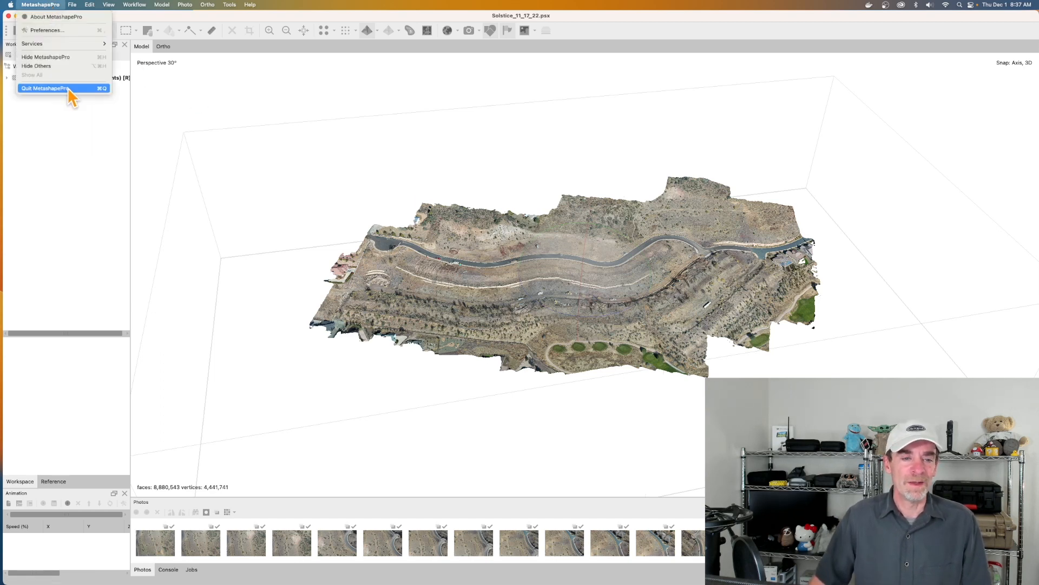
pyautogui.click(48, 89)
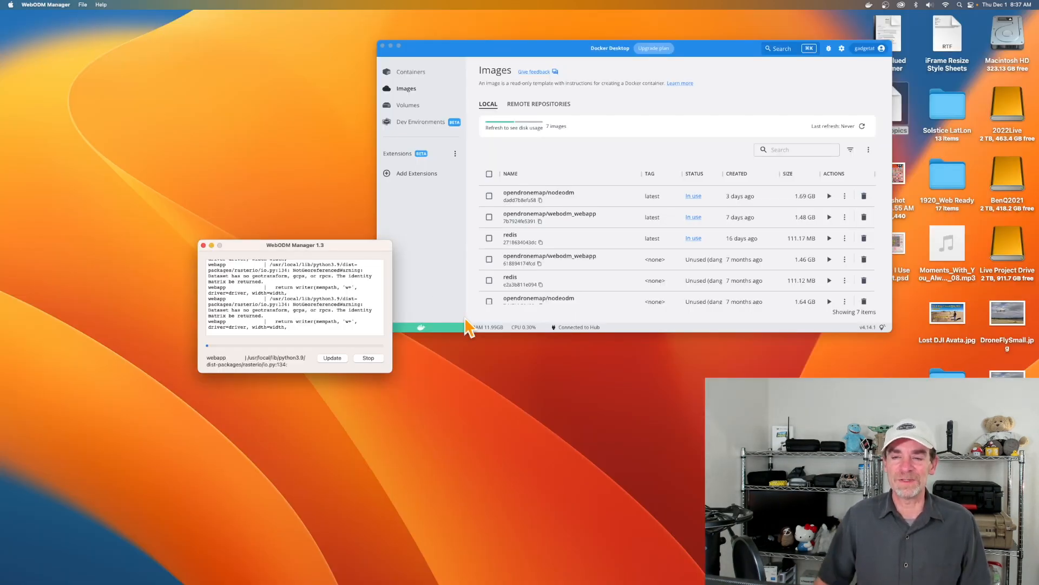